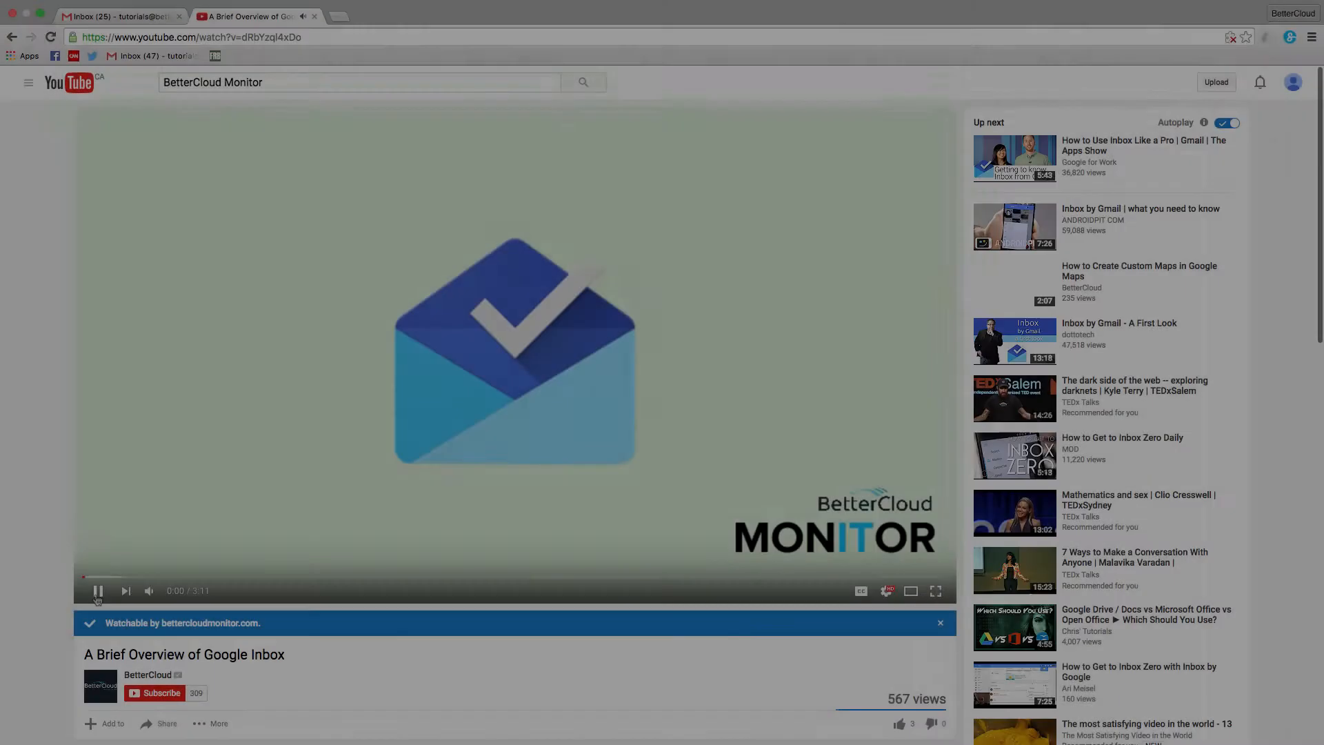
Pause the Google Inbox overview video right at its start
click(97, 591)
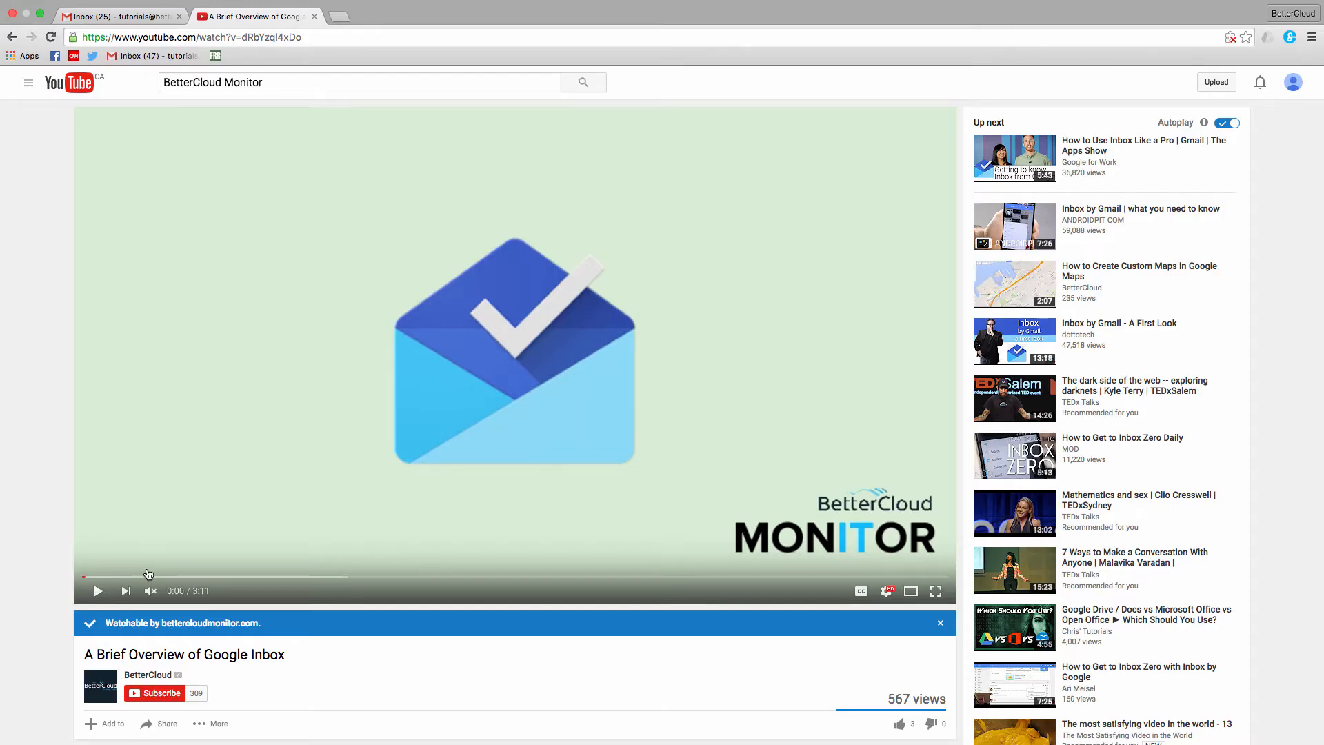
Scrub along the progress bar until the video sits paused at 1:02
click(189, 578)
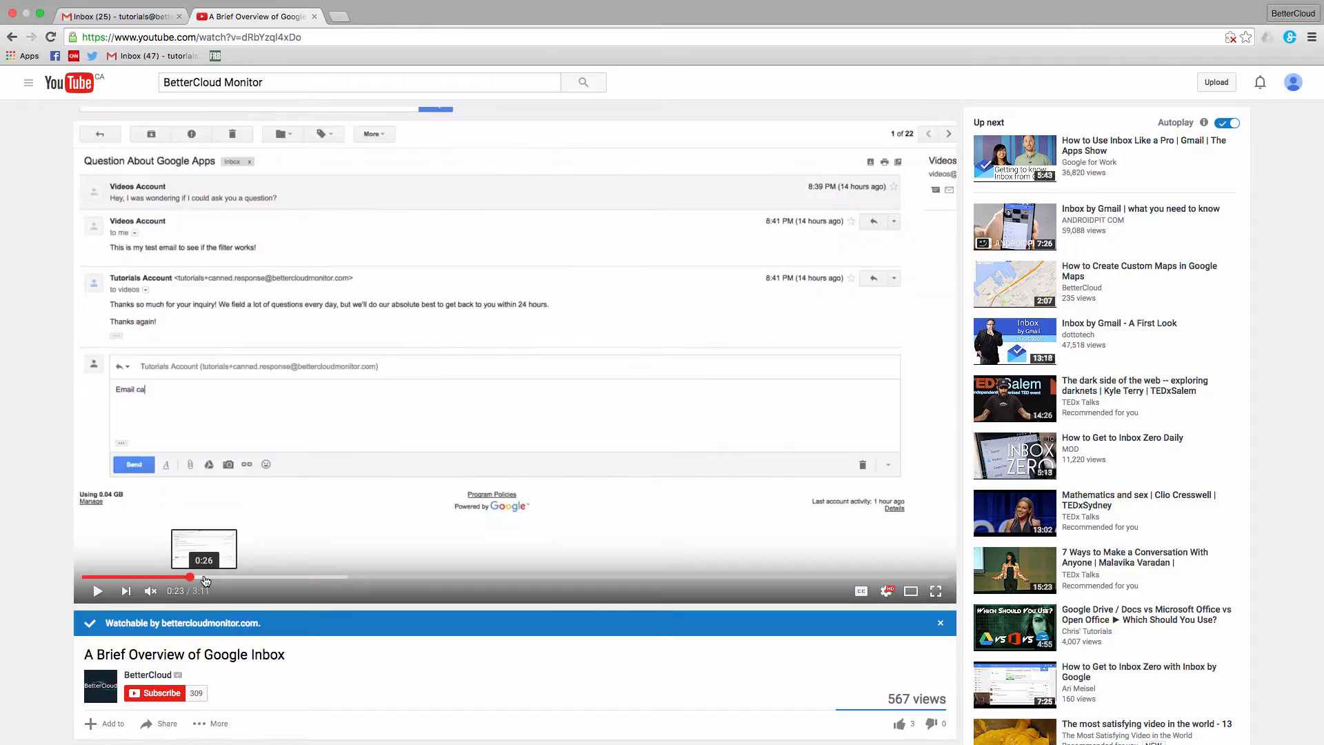
click(300, 576)
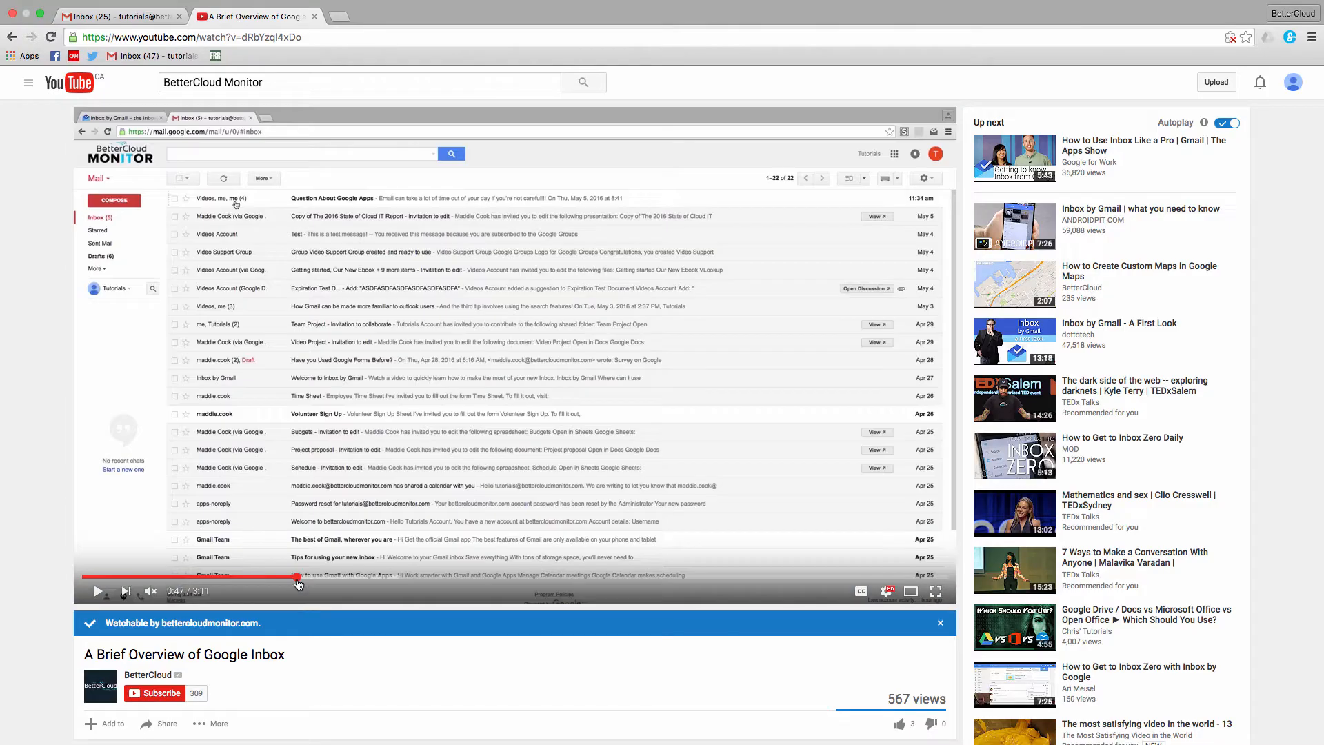
click(367, 578)
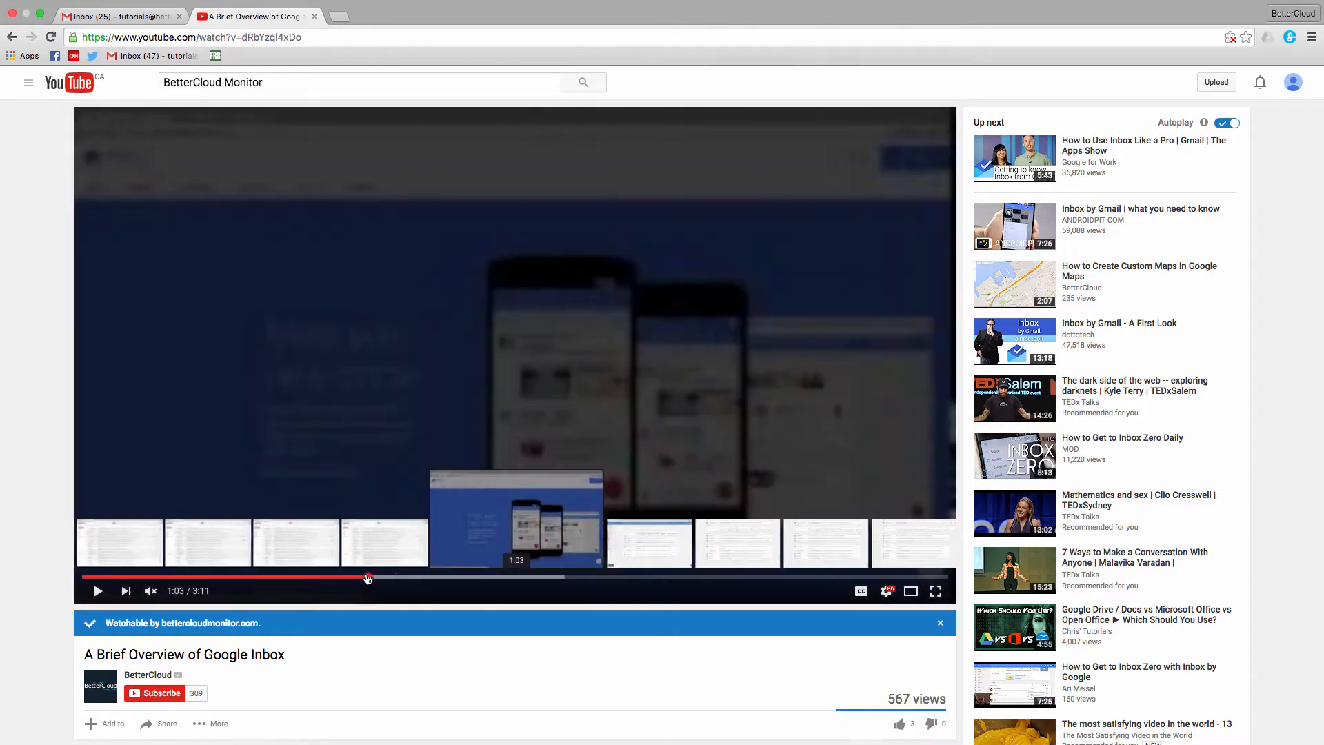
click(363, 578)
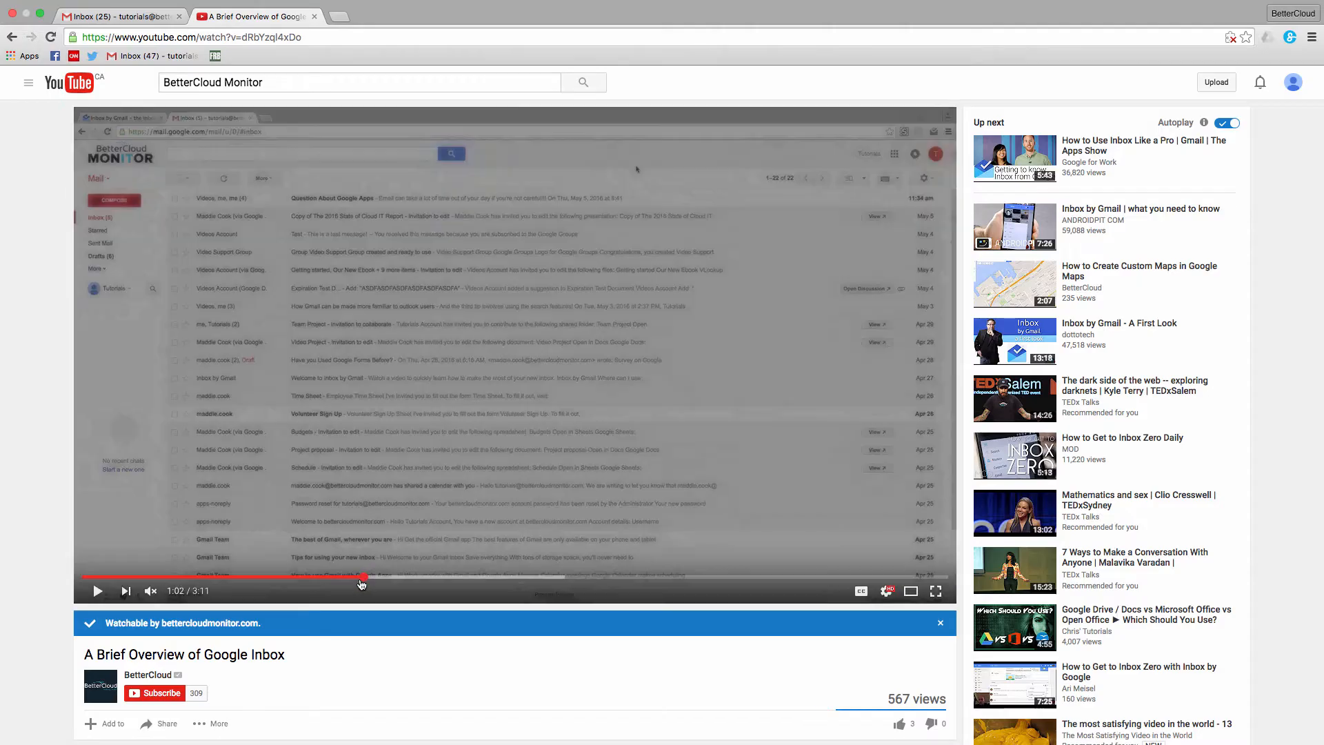
click(96, 590)
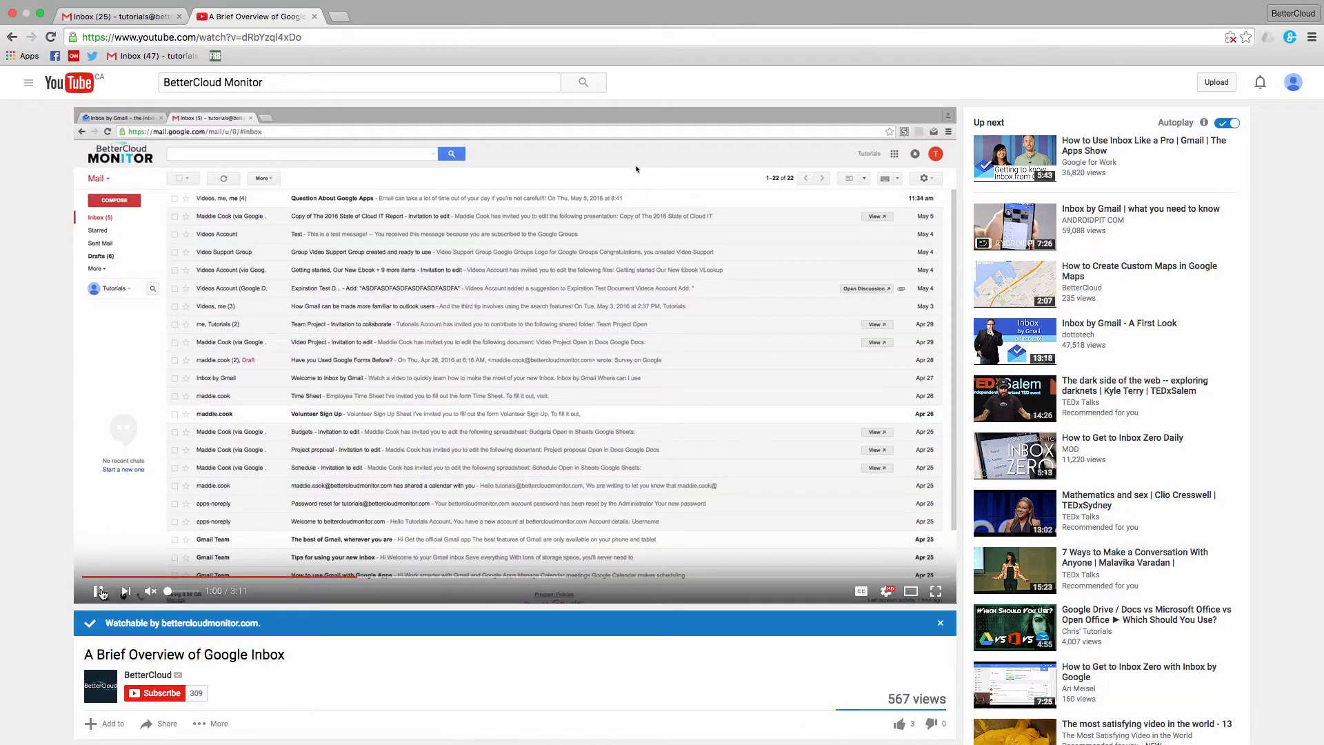
click(100, 591)
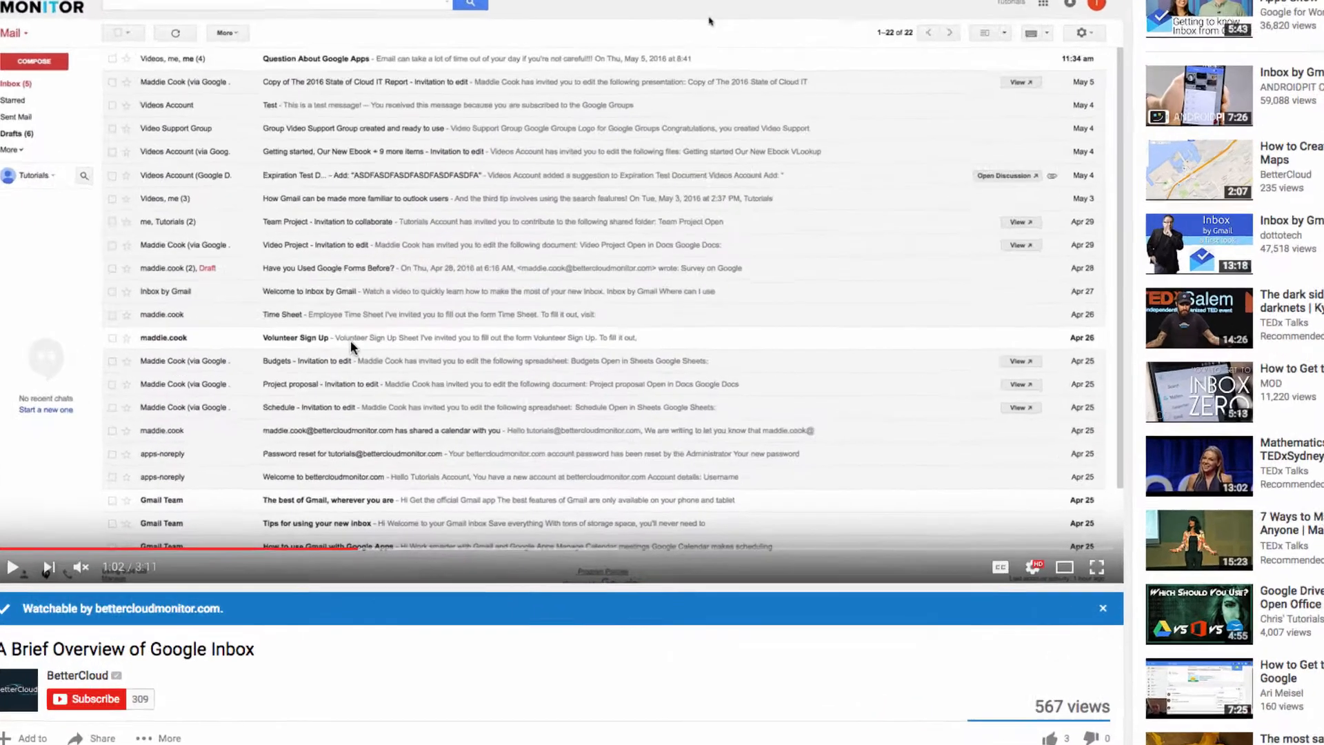
Bring up the player's right-click menu to copy the video URL at the current time
right_click(347, 347)
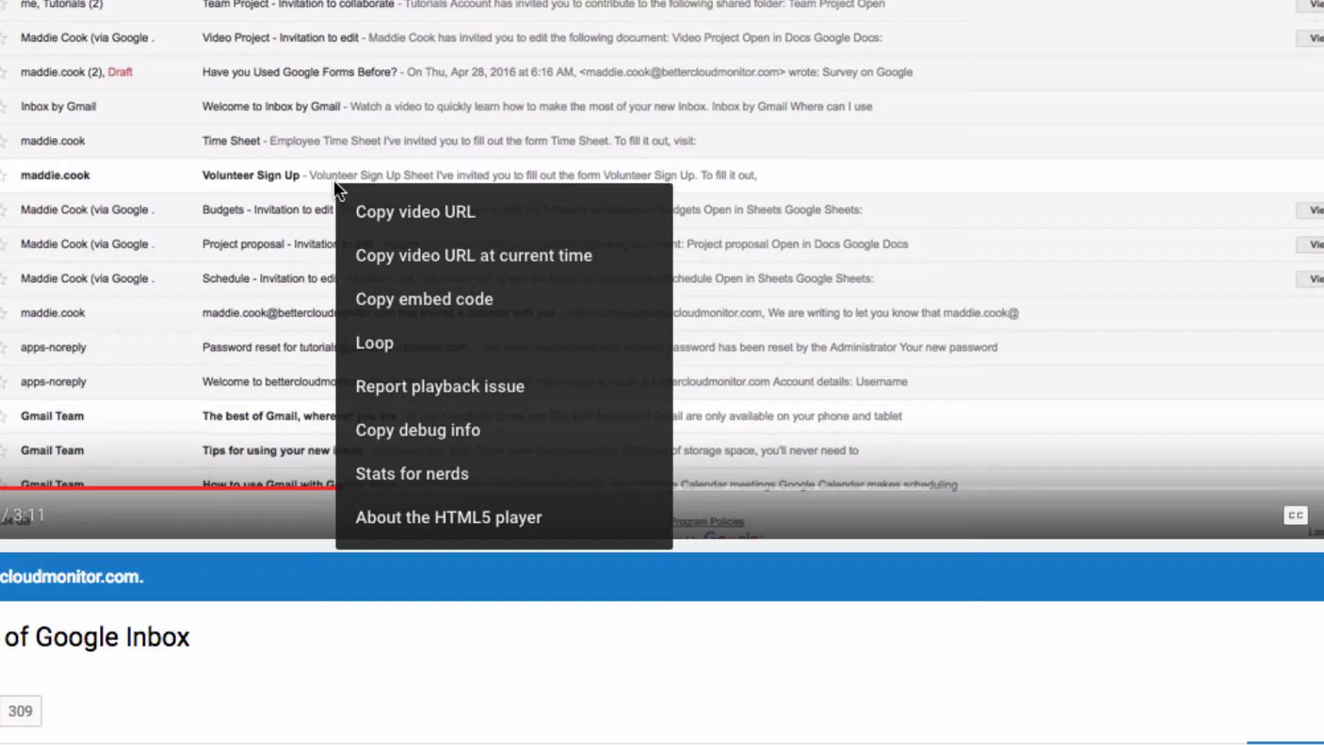
mouse_move(522, 221)
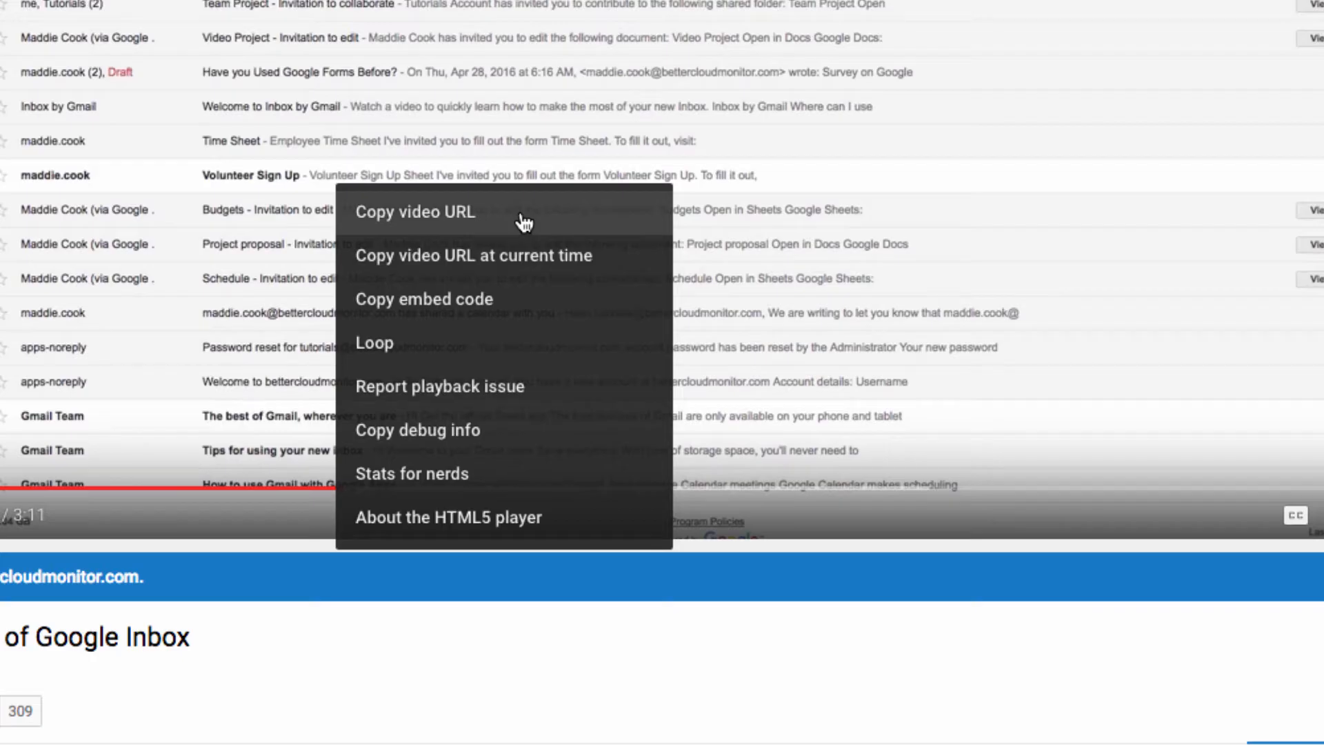
mouse_move(528, 257)
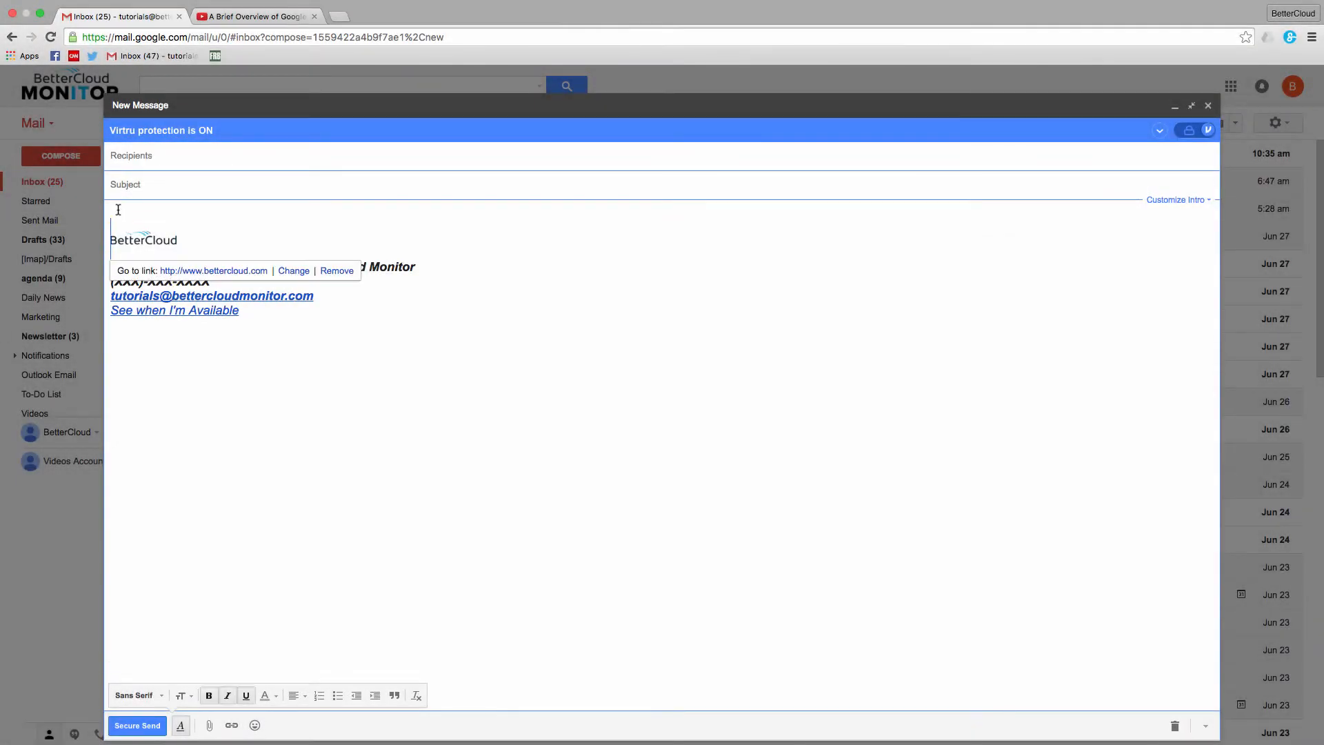
text(https://youtu.be/dRbYzql4xDo?t=62)
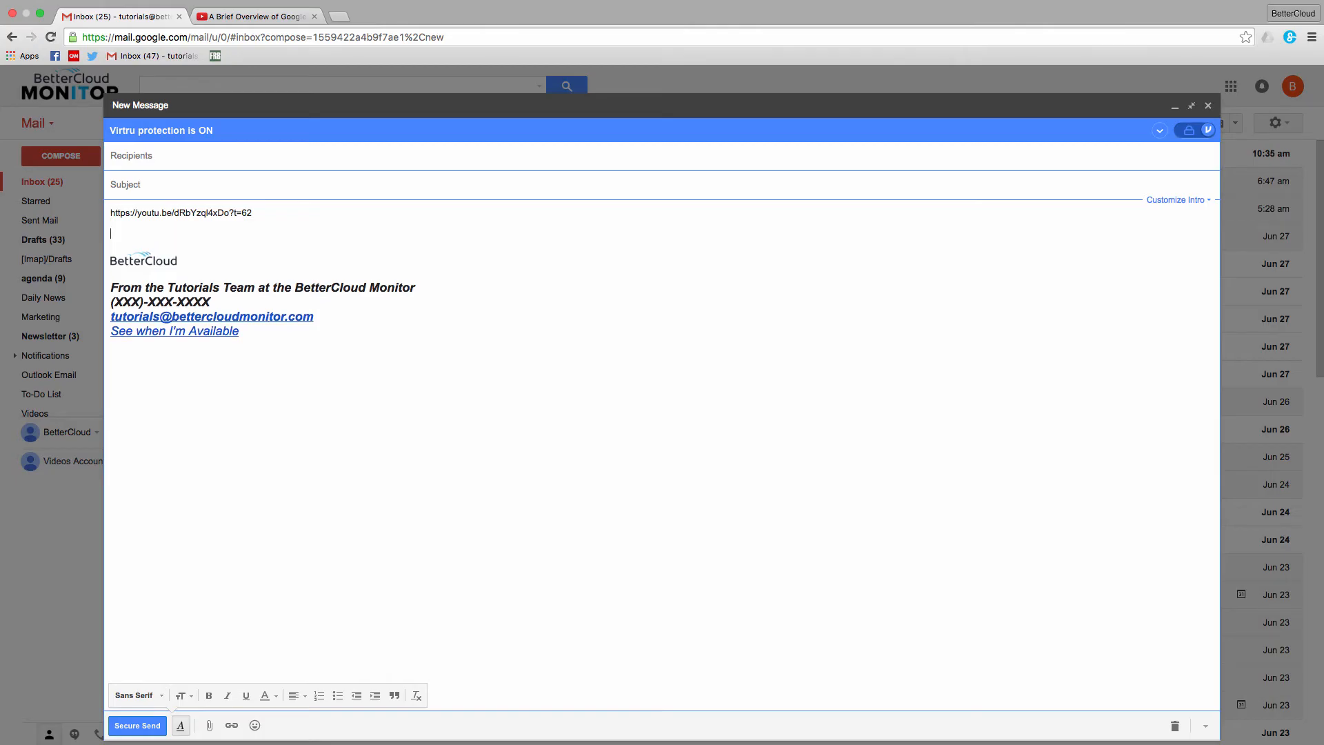
mouse_move(291, 226)
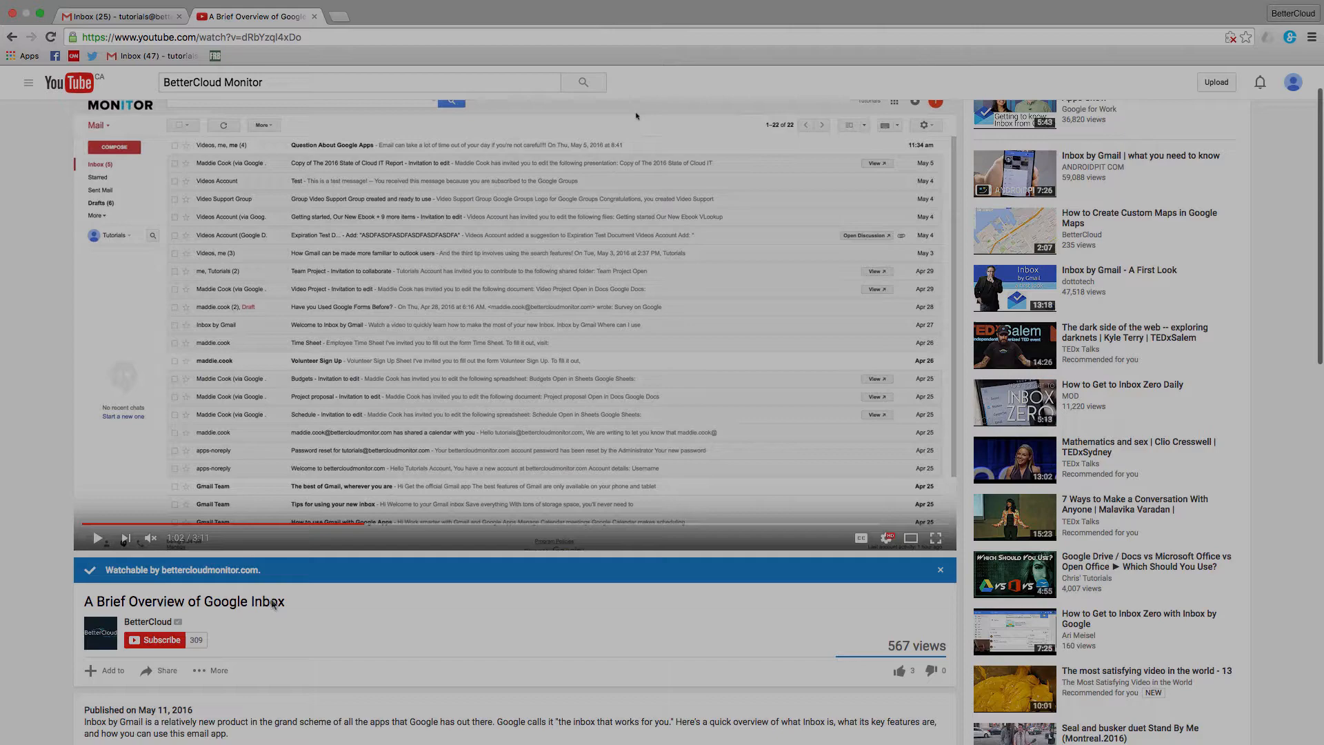
In the Share panel, set 'Start at' 1:02 and select the resulting t=1m2s link
scroll(down, 3)
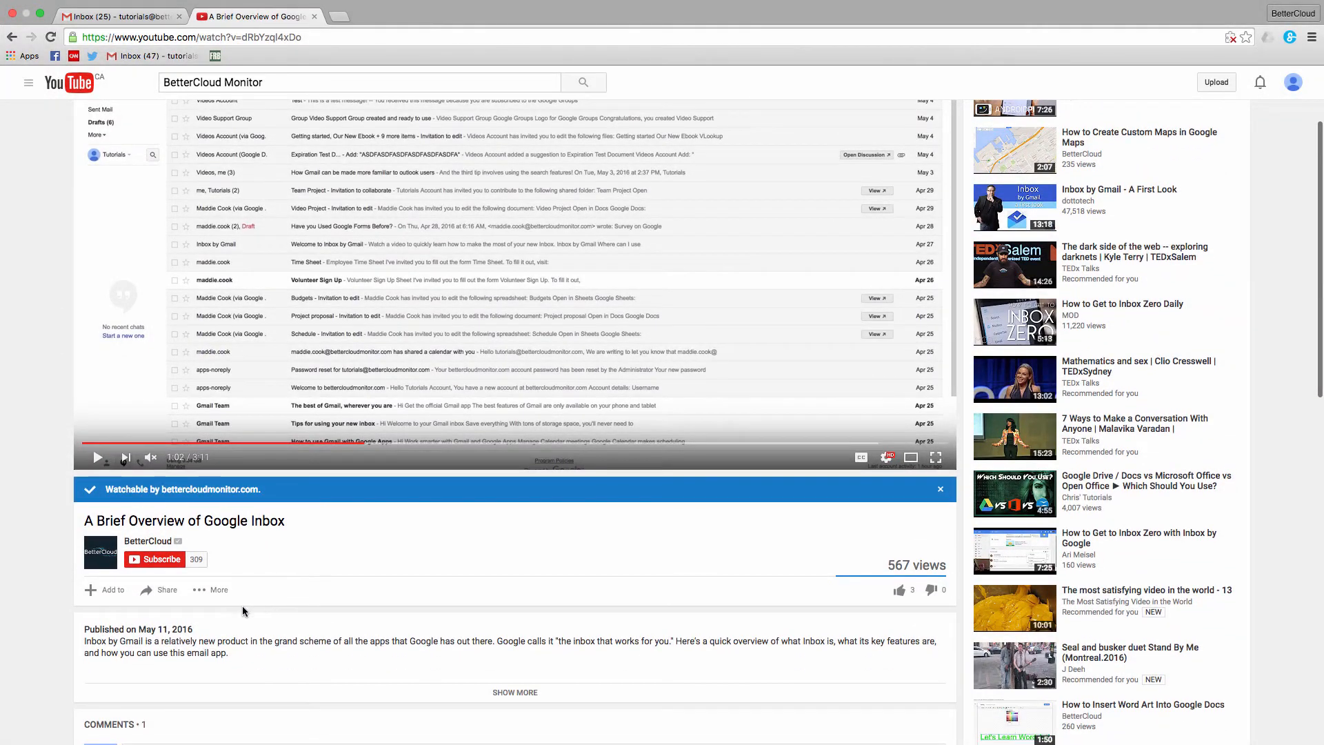
click(166, 589)
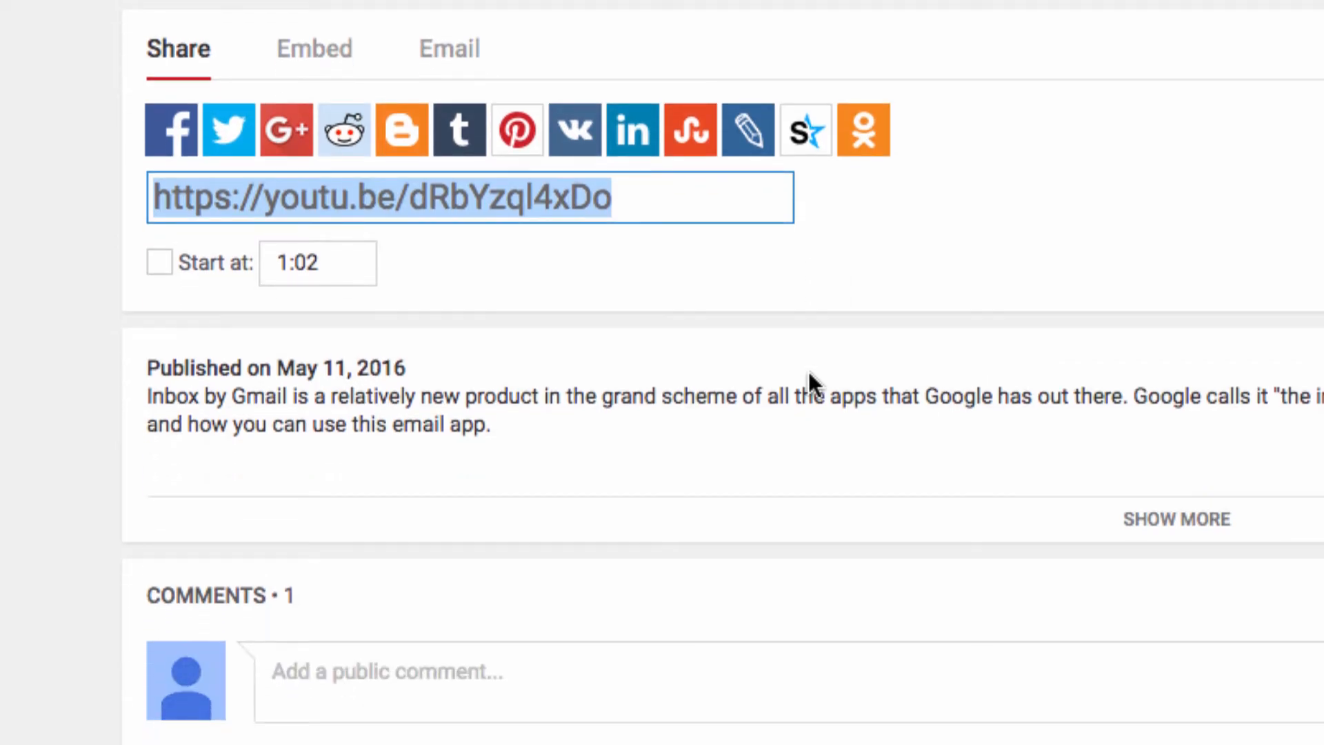
mouse_move(313, 300)
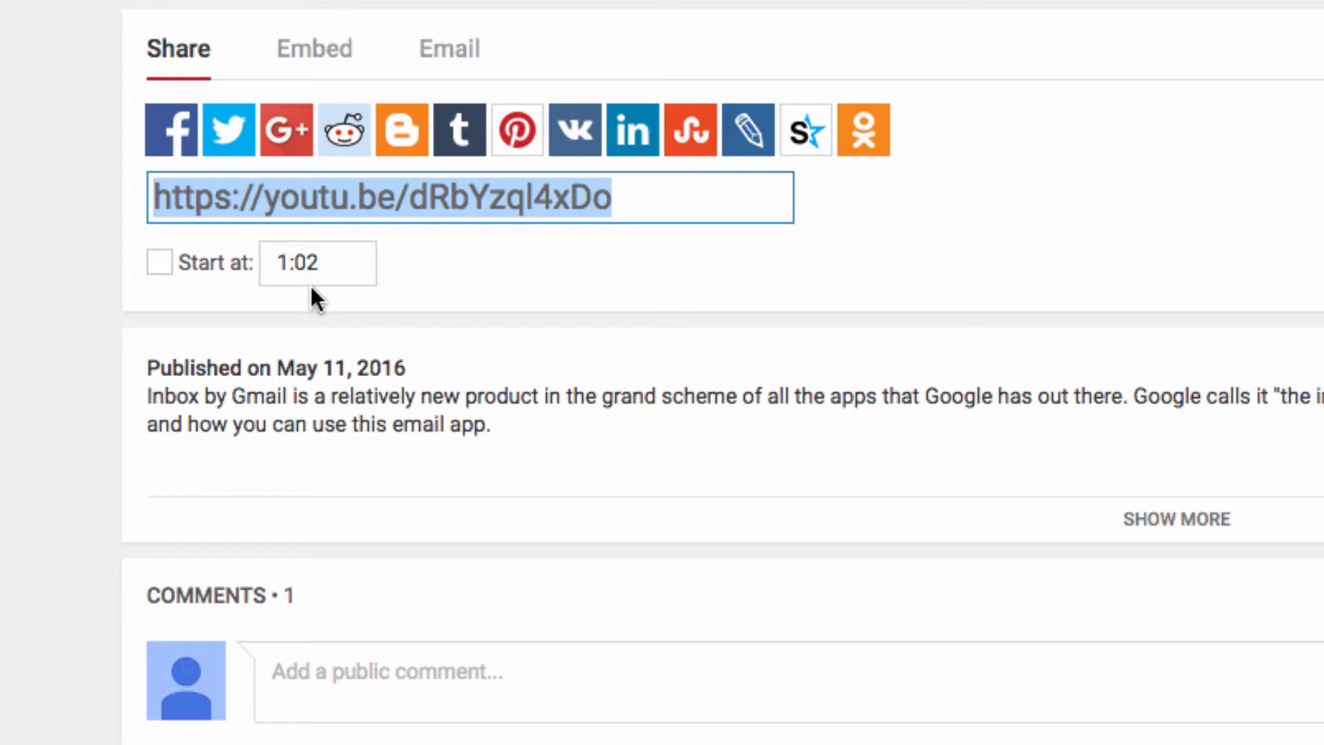
mouse_move(232, 270)
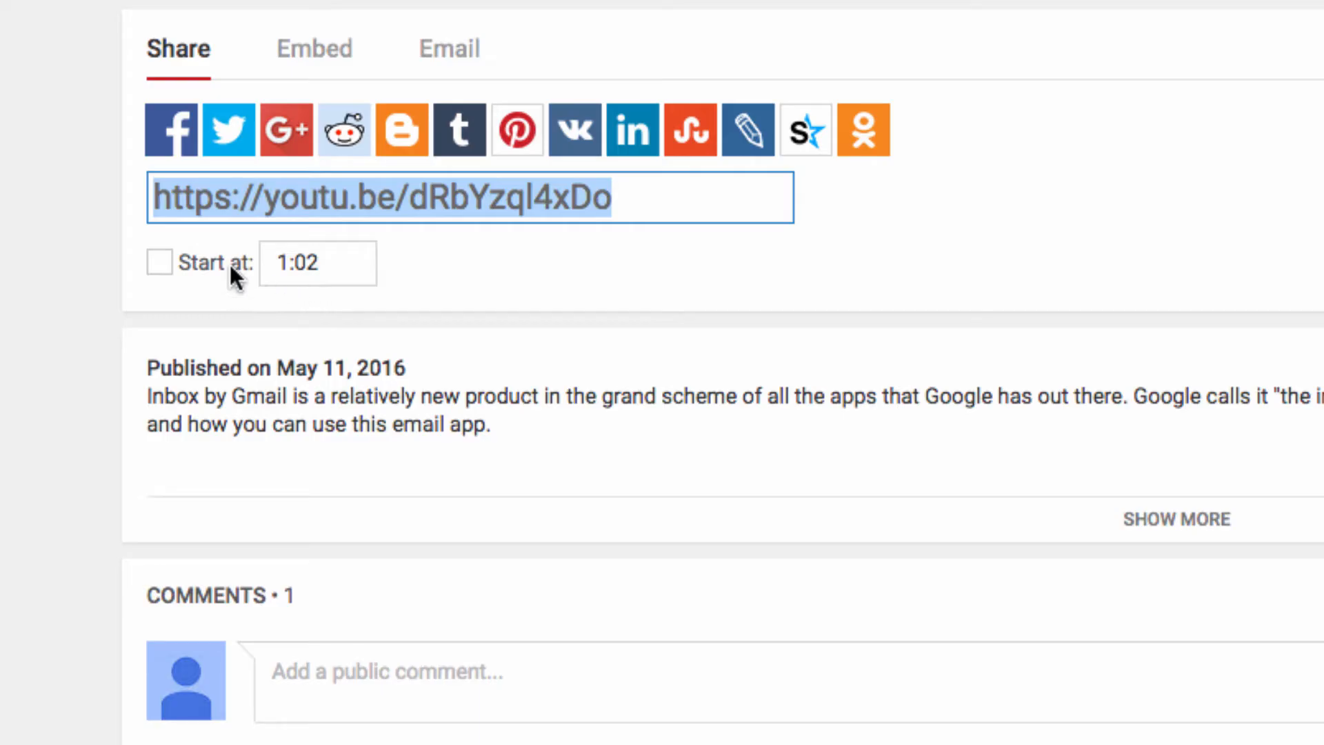
click(160, 262)
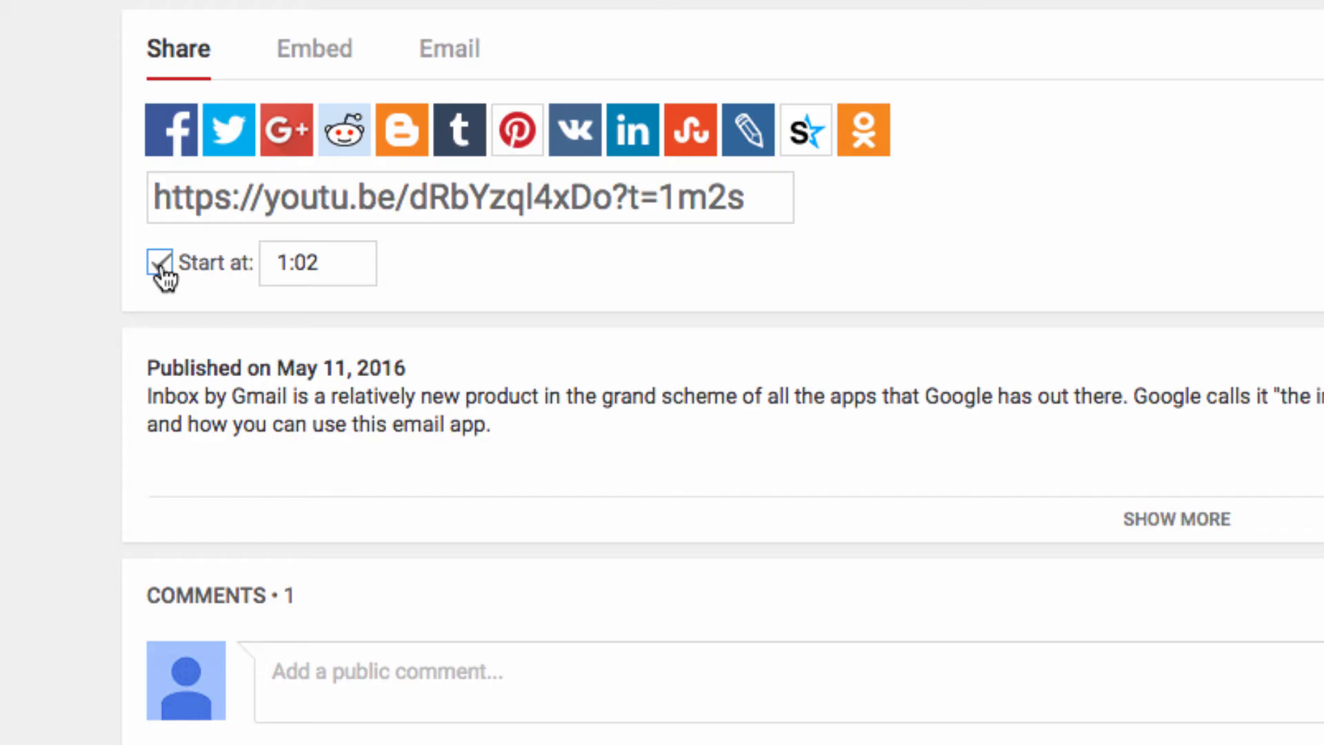
mouse_move(483, 184)
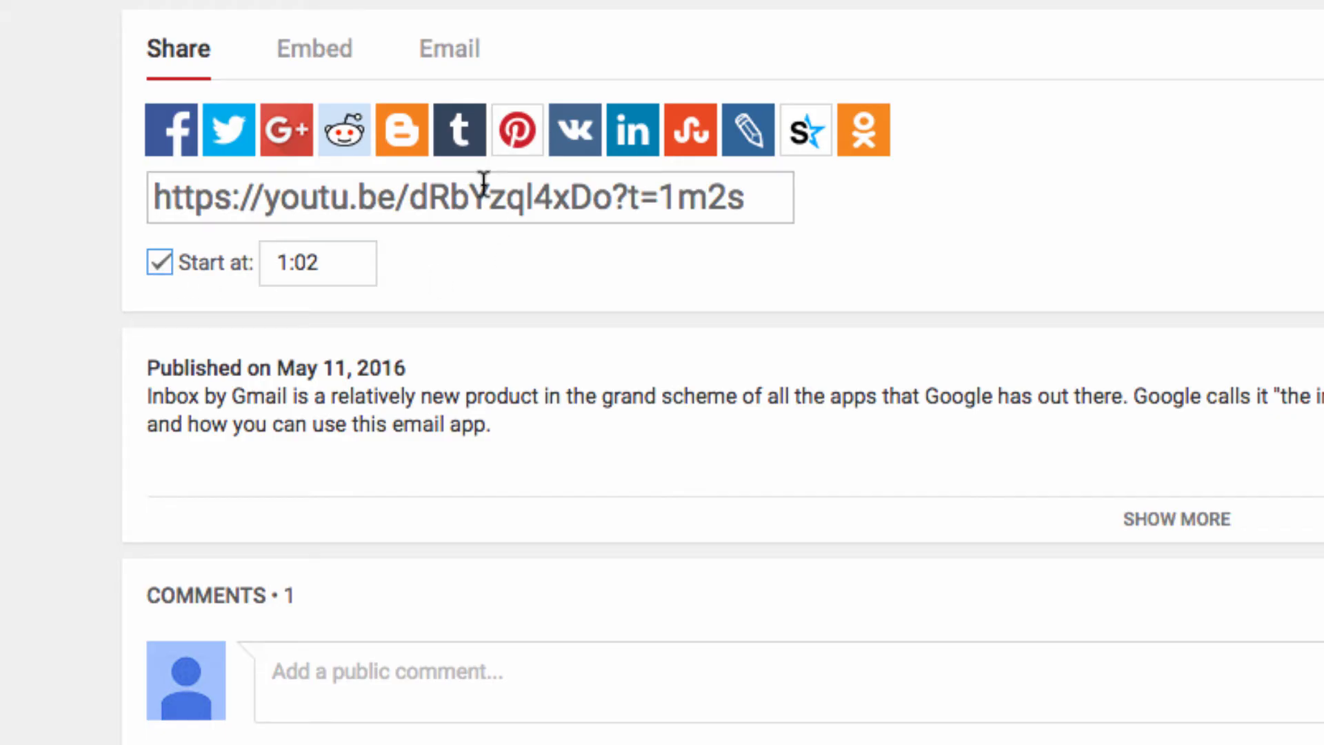
mouse_move(480, 199)
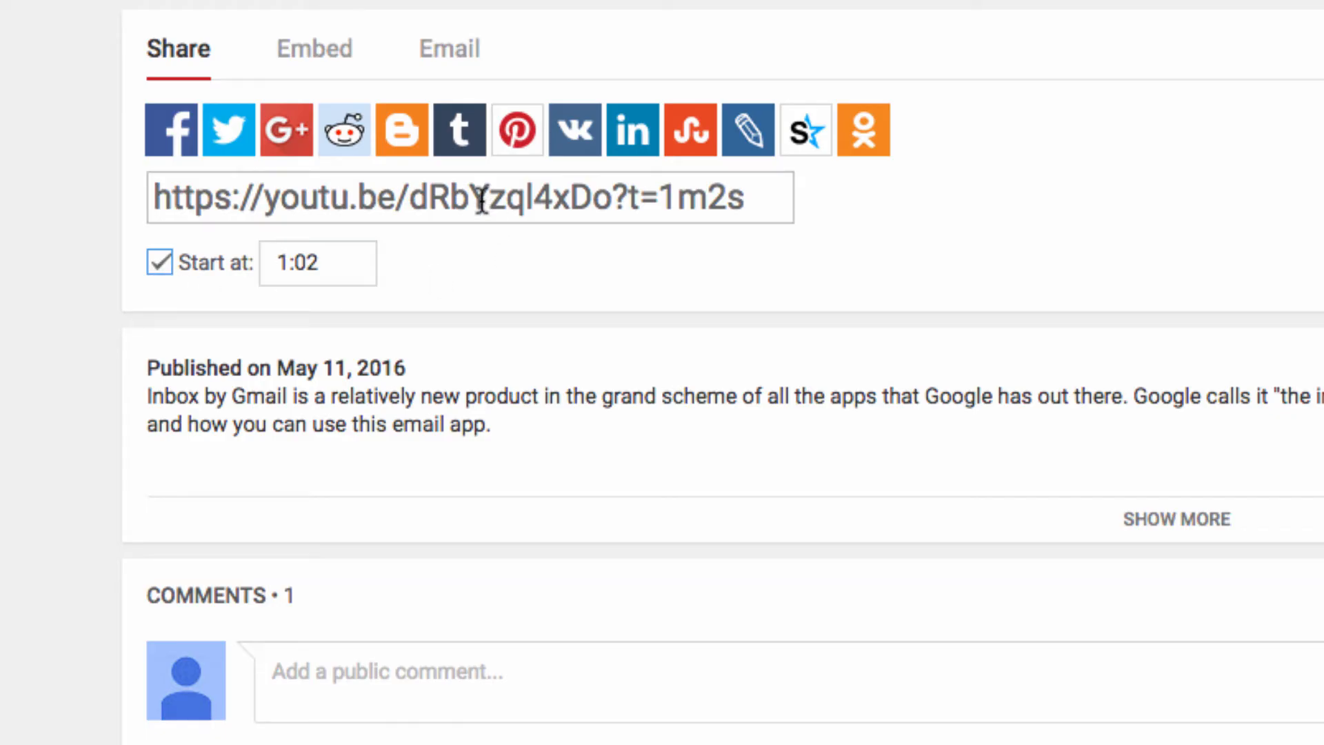
click(469, 198)
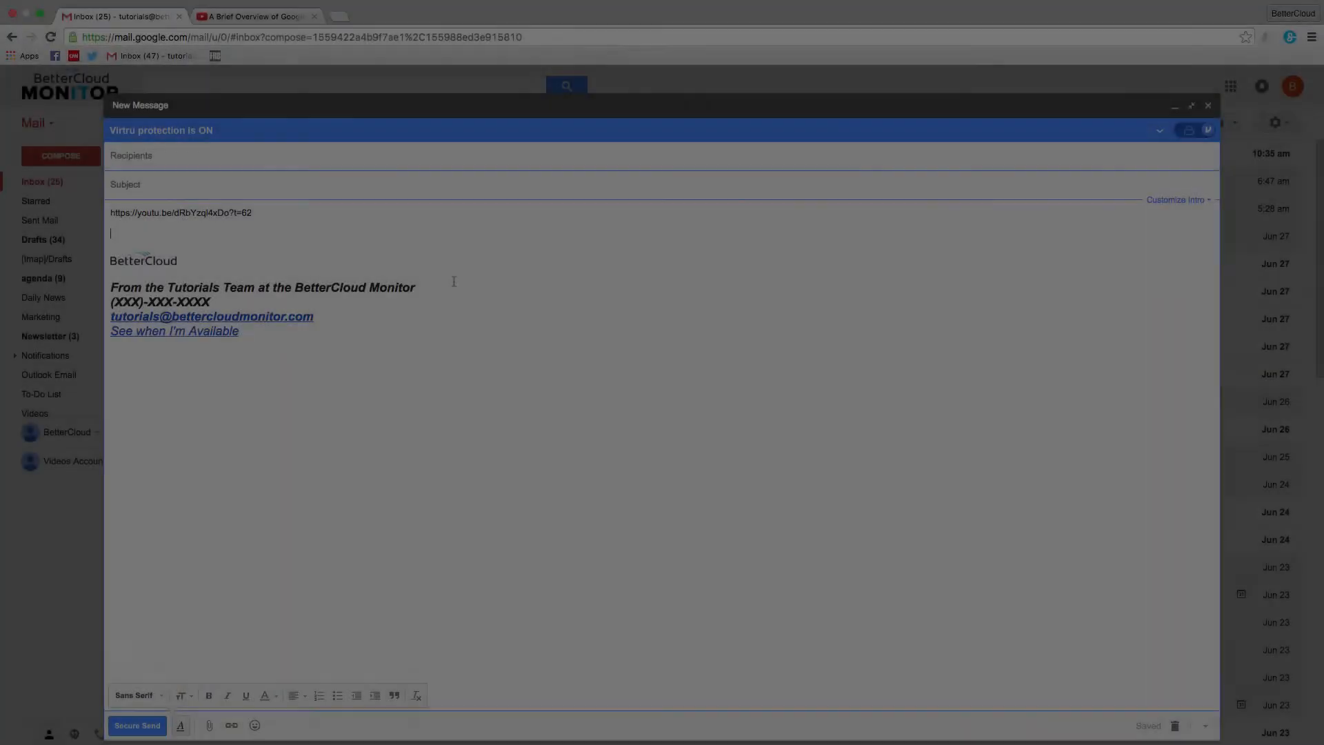
text(https://youtu.be/dRbYzql4xDo?t=1m2s)
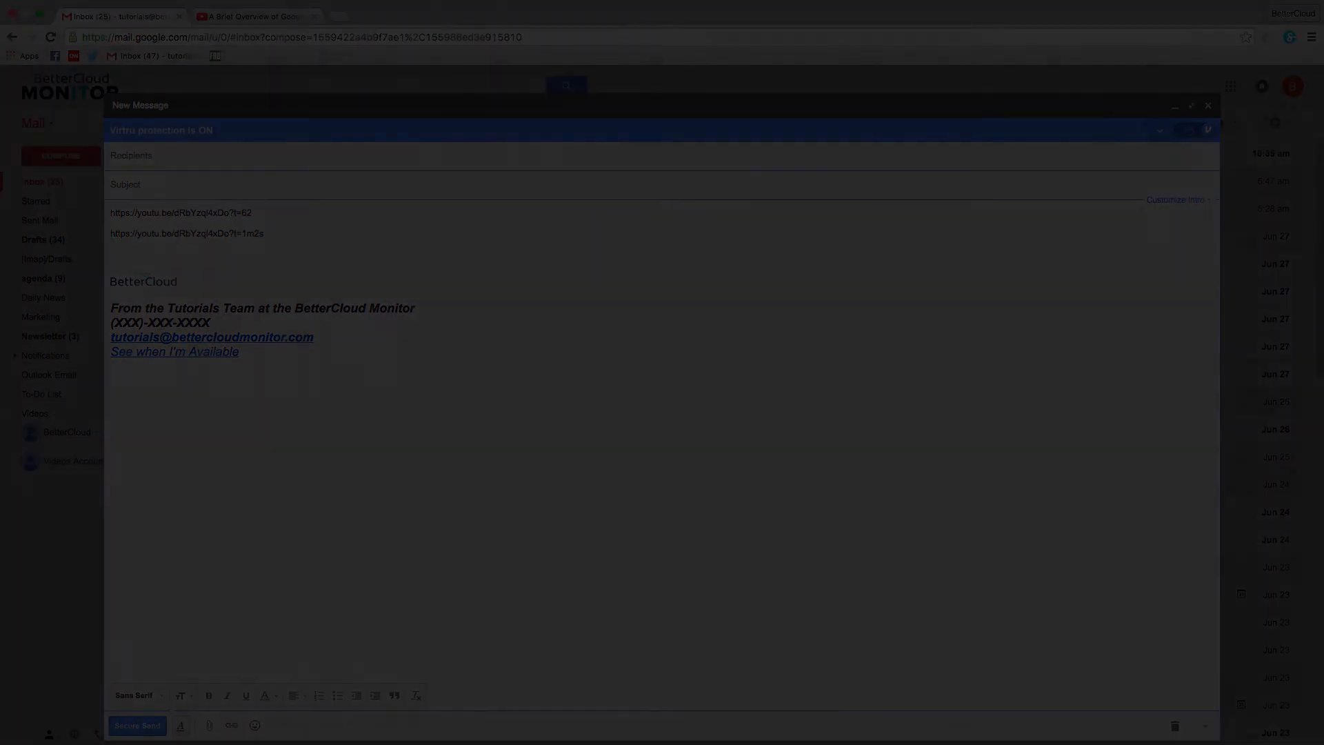
Return to the YouTube page and start a new public comment under the video
click(249, 16)
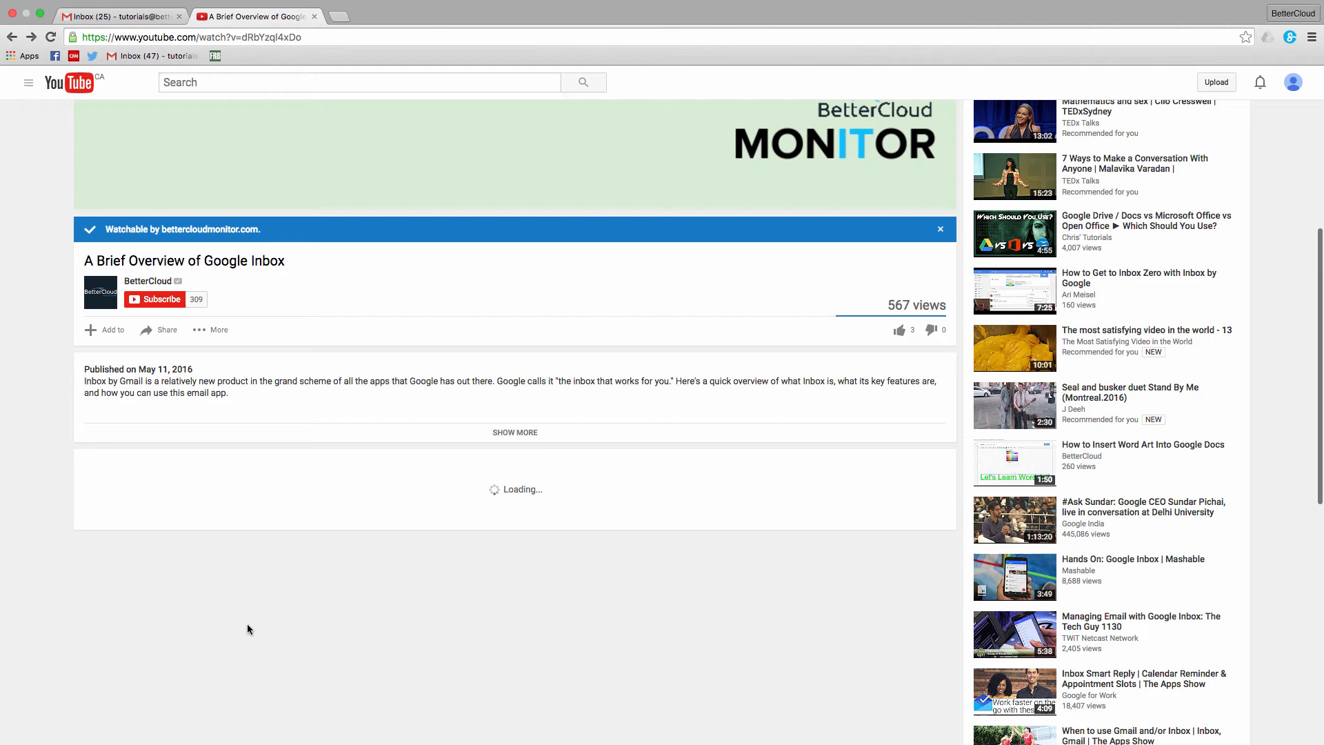
scroll(down, 3)
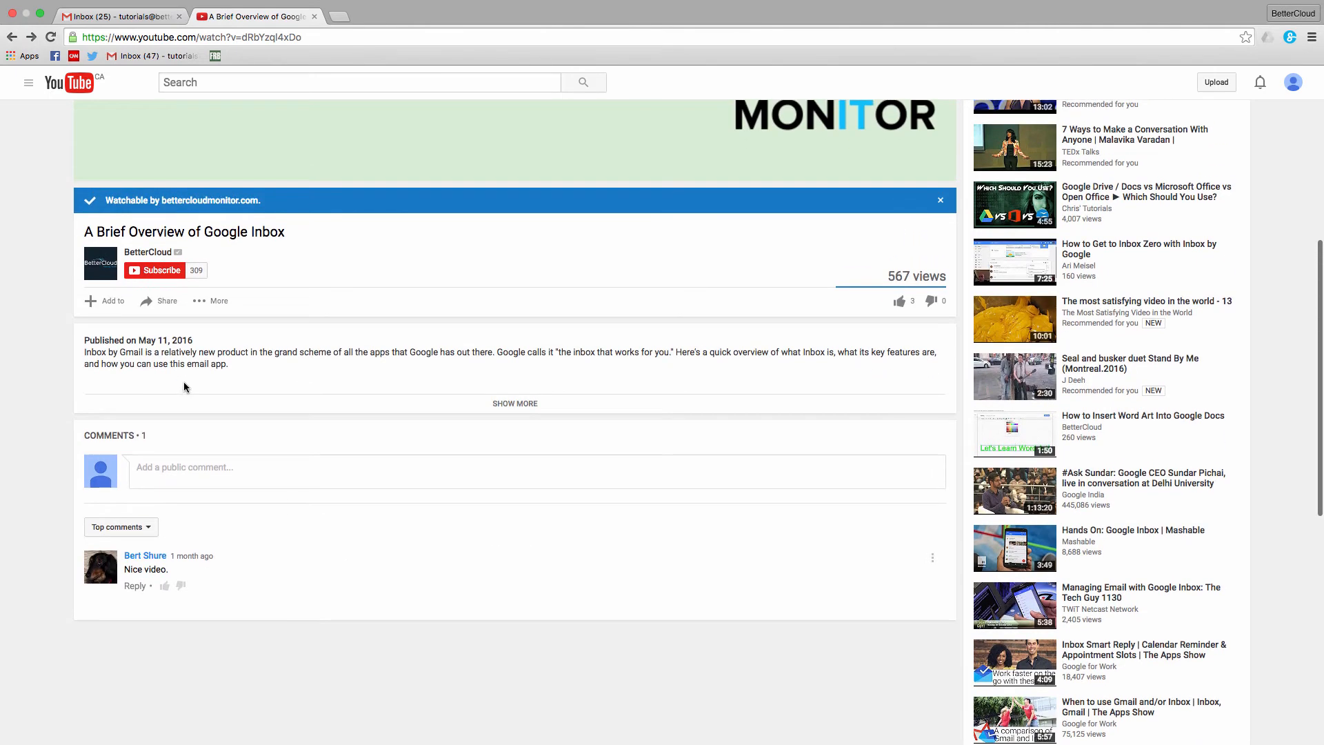
scroll(down, 3)
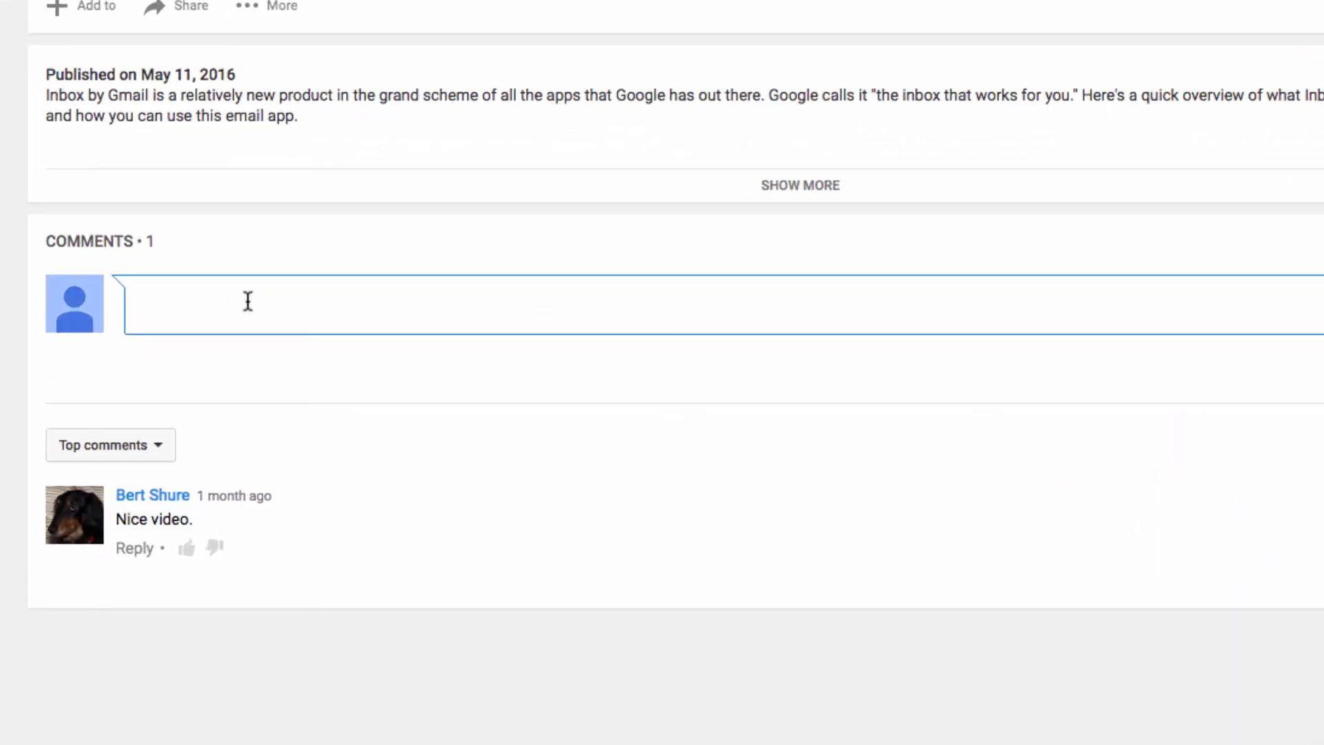
click(799, 185)
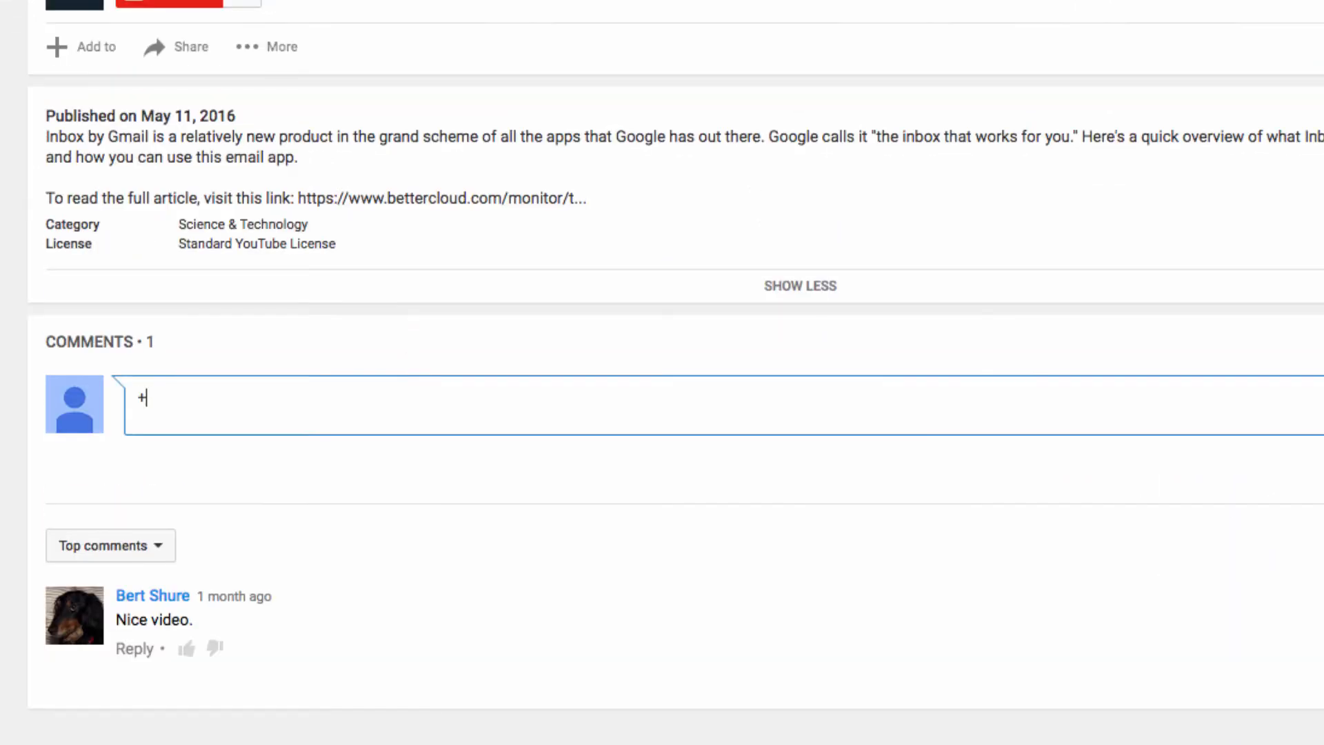
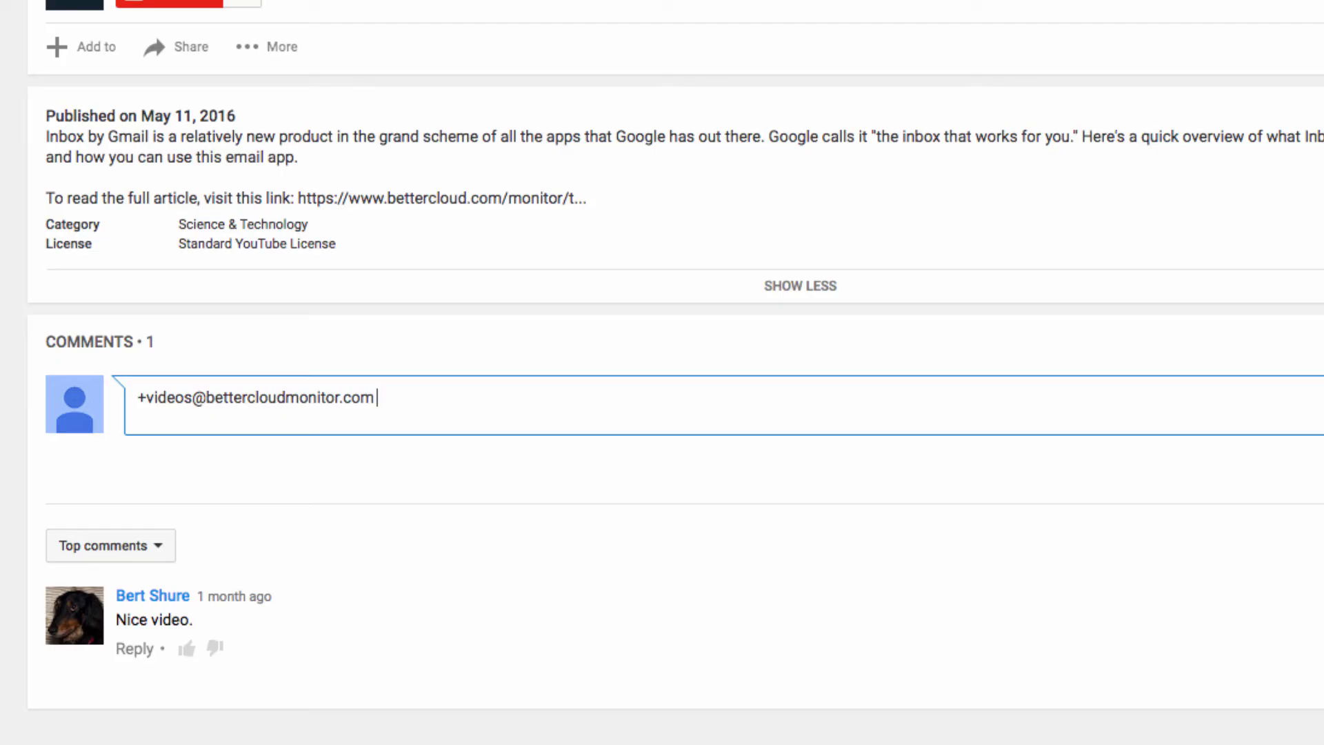
text(1:02)
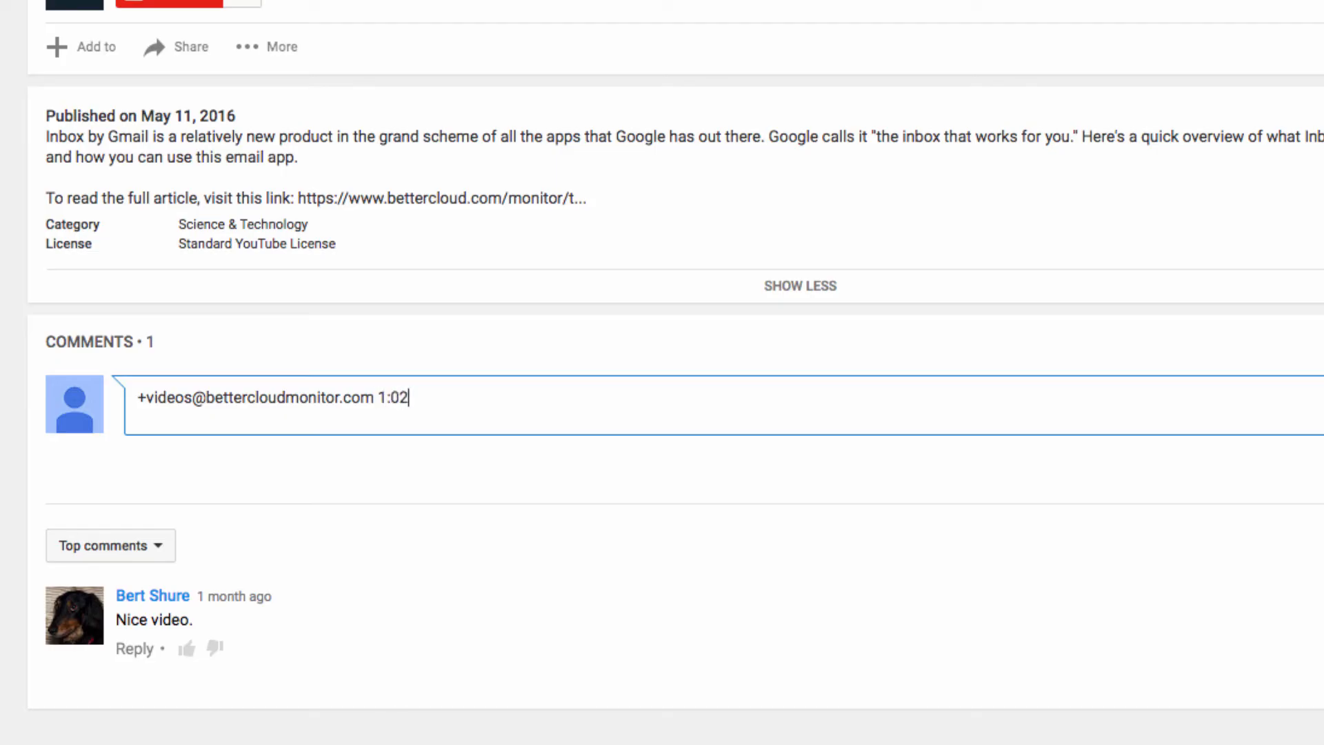